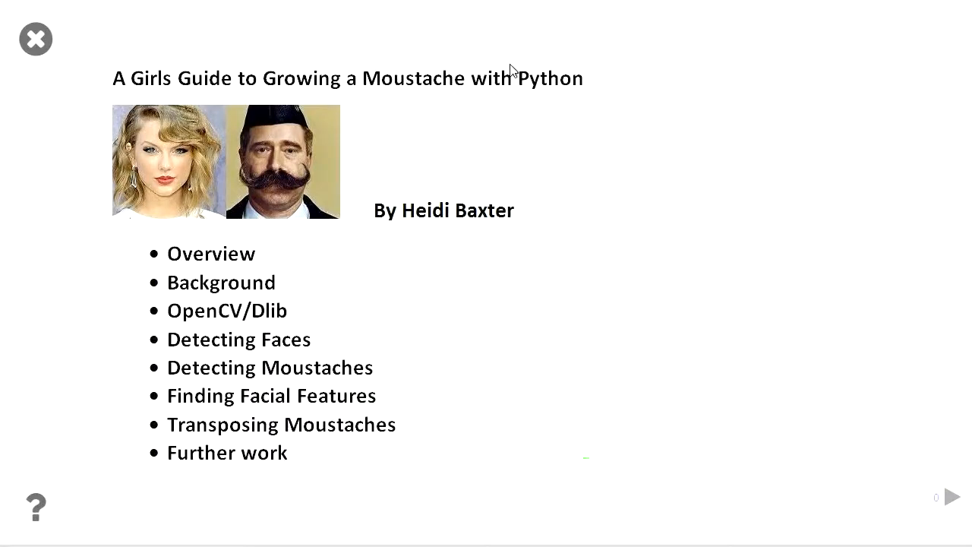
Advance from the title slide past the Introduction to the 'smarter and better looking' Einstein slide.
click(951, 496)
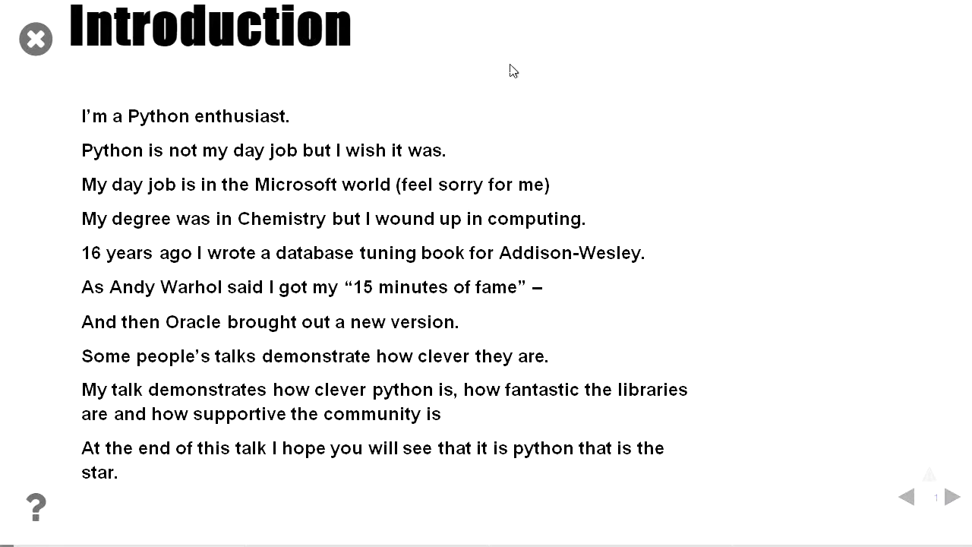
click(952, 497)
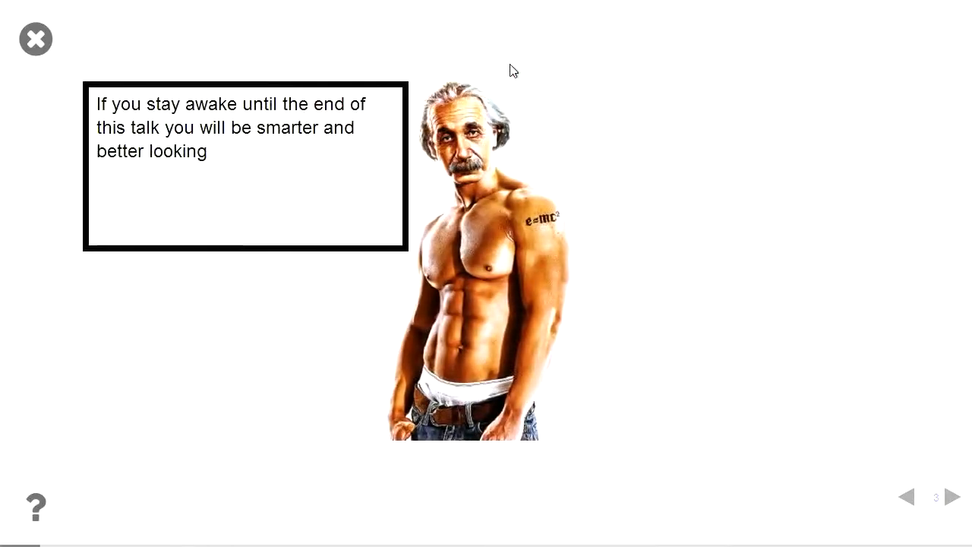
Show the Oracle 8i book cover, then the stealing-a-moustache-with-Python slide.
click(951, 495)
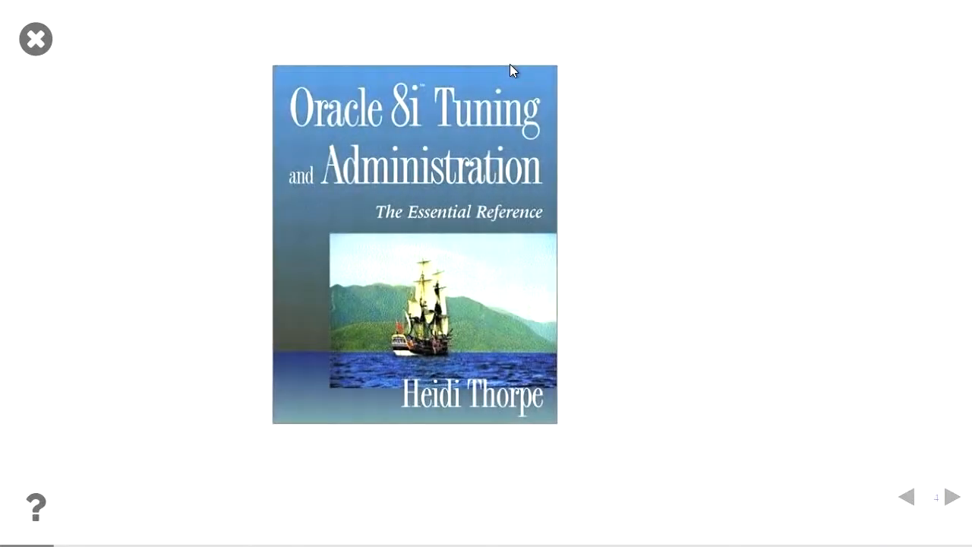
click(951, 496)
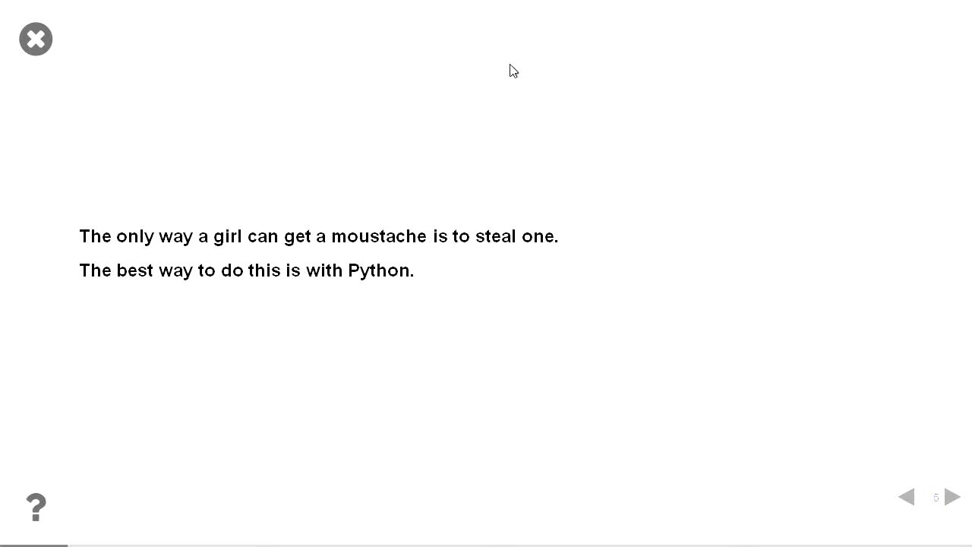
Step through the Raspberry Pi, expert, technical problems and program-needs slides to slide 10.
click(952, 495)
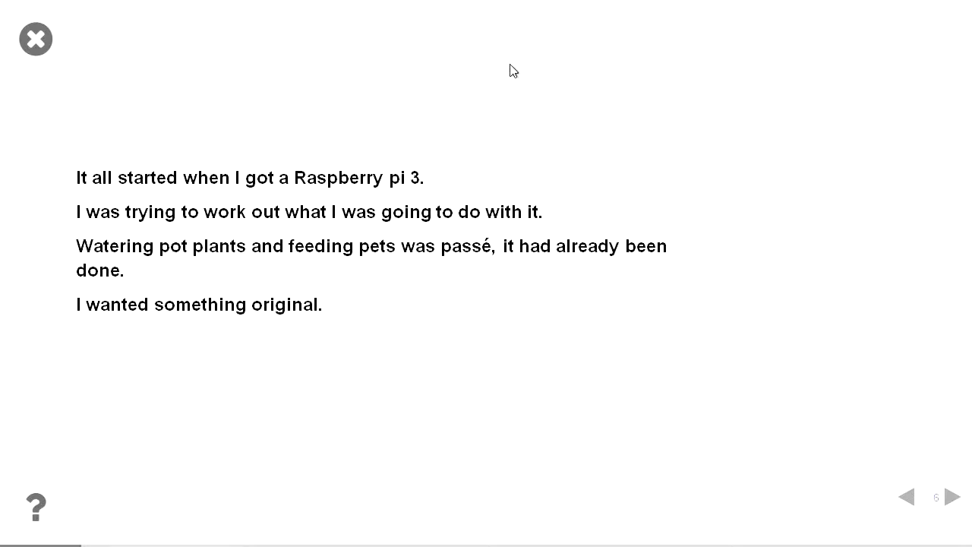
click(951, 497)
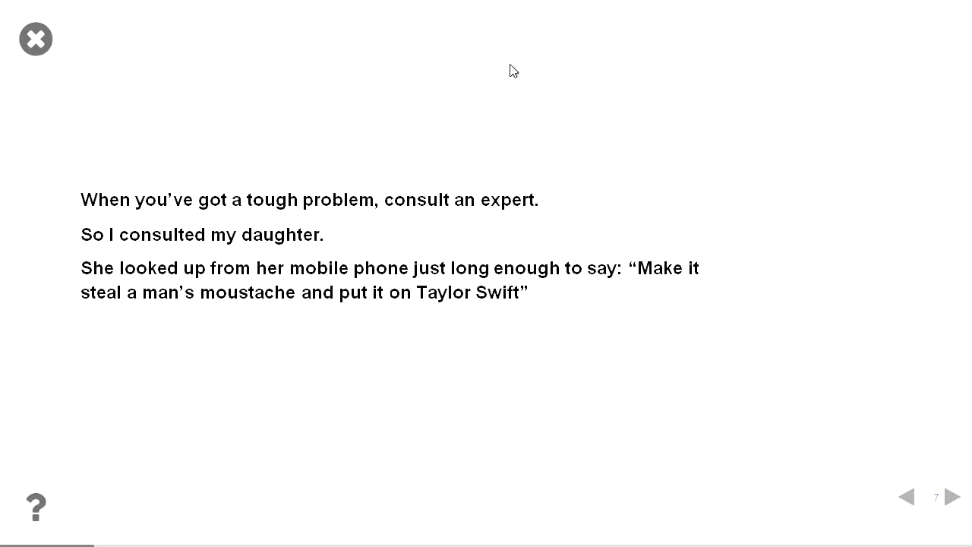
click(952, 496)
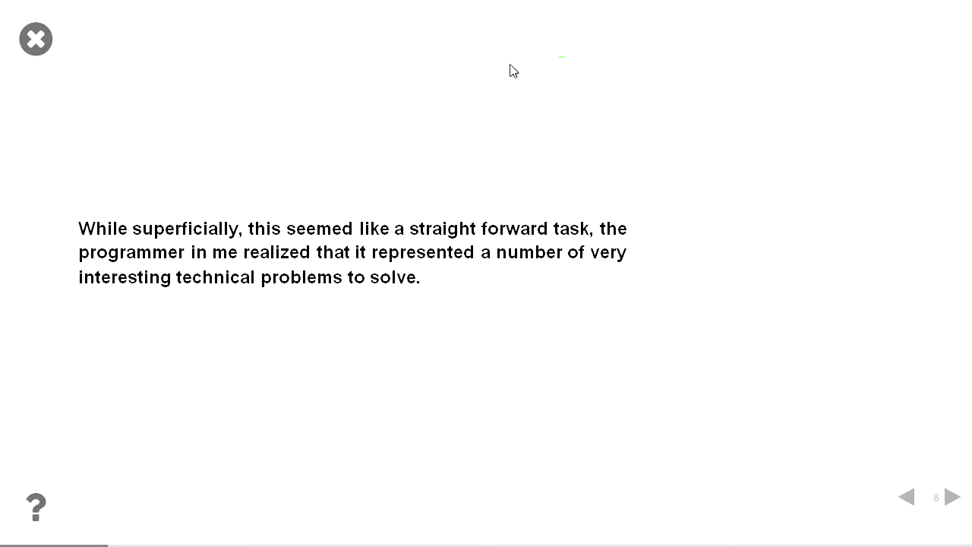
click(952, 496)
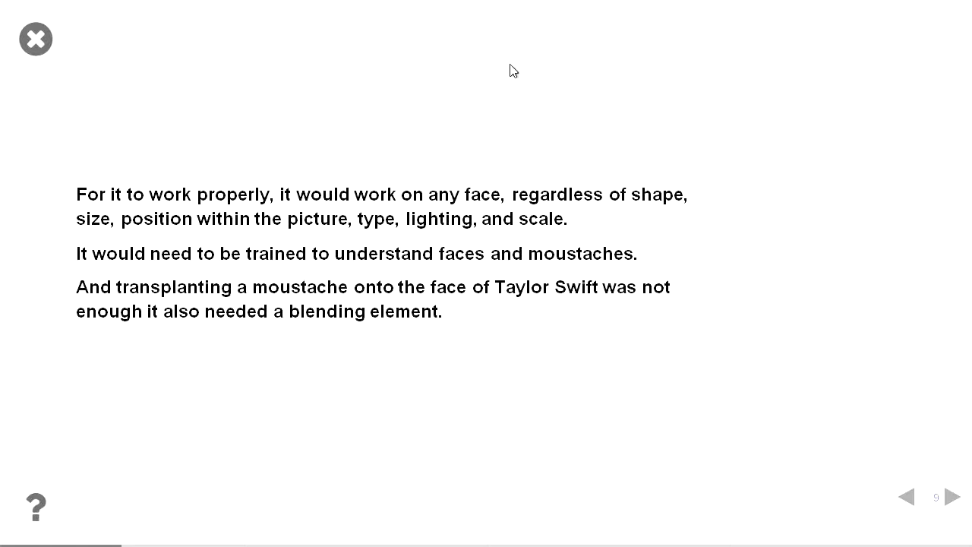
click(950, 496)
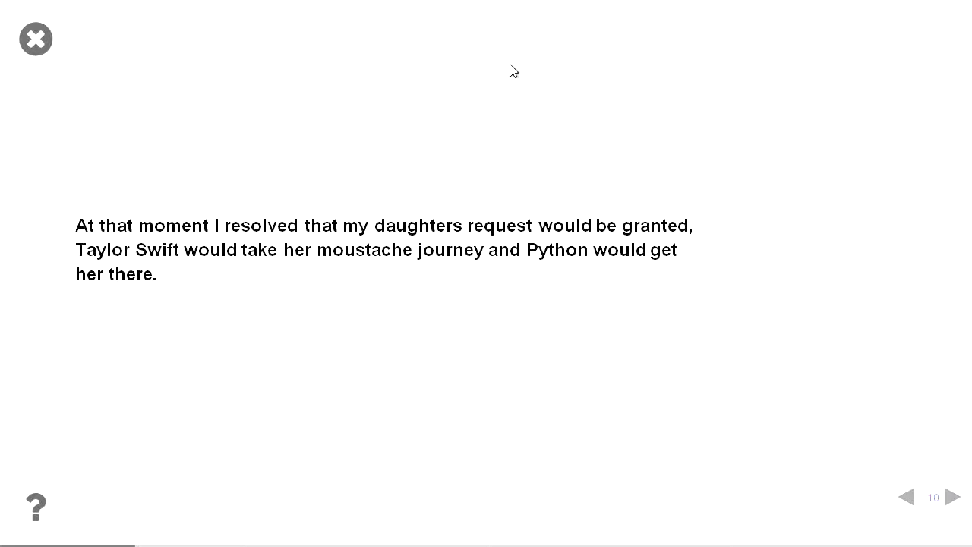
Show the Overview of techniques slide, then slide 12 on OpenCV.
click(953, 496)
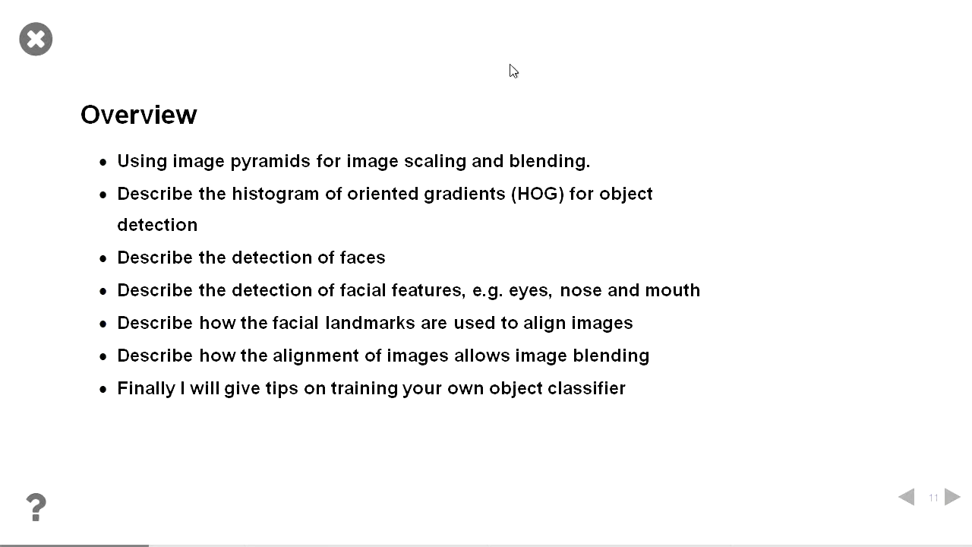
click(951, 495)
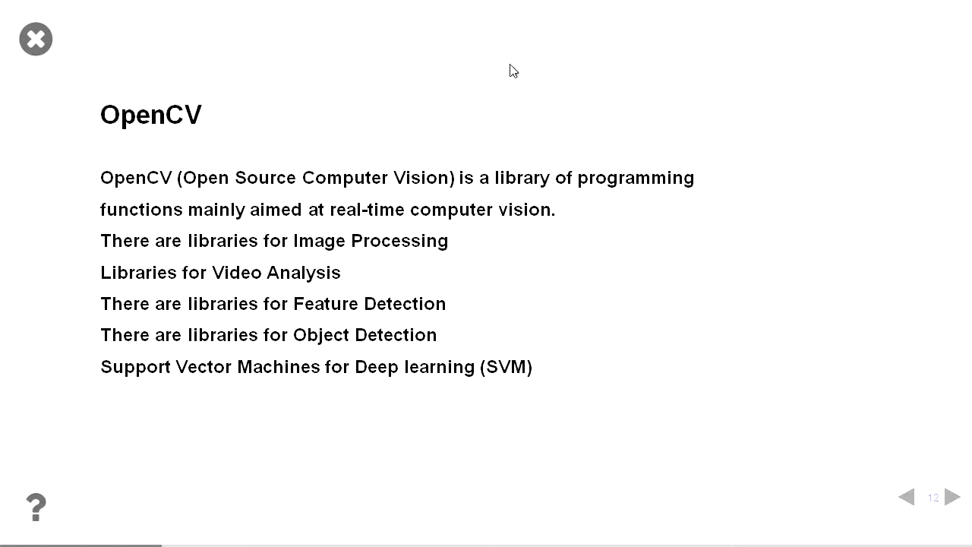
Advance through the Dlib and Face Detection slides to the Gaussian Pyramid sub-slide.
click(953, 496)
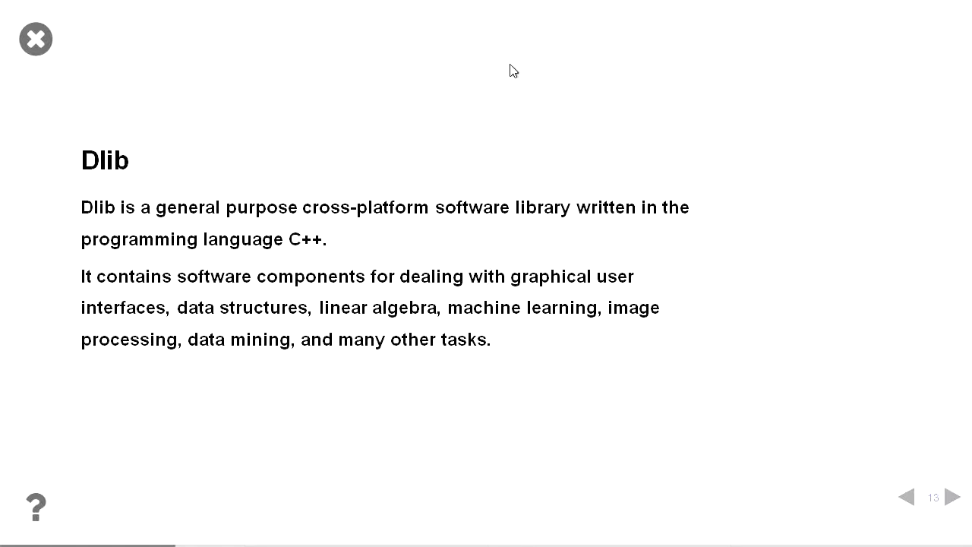
click(952, 496)
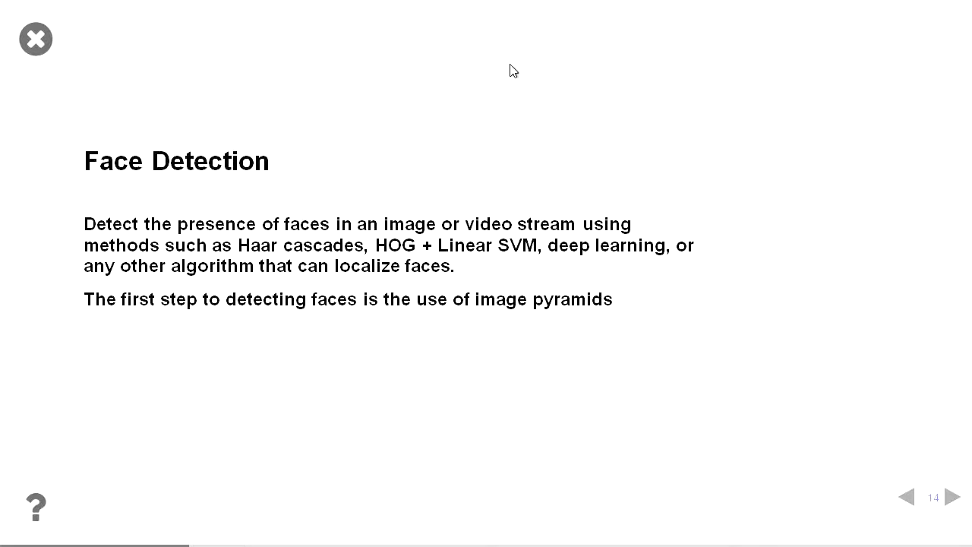
click(952, 496)
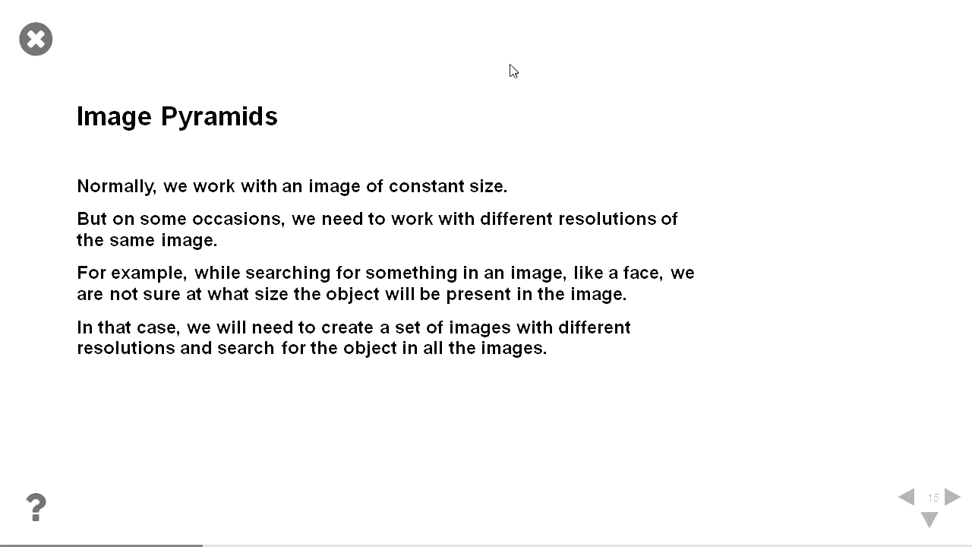
click(948, 496)
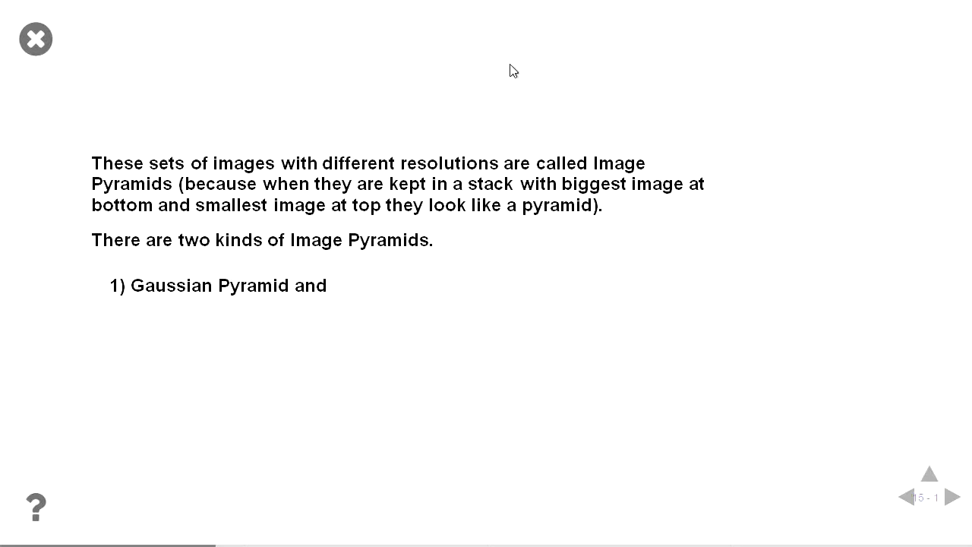
Advance past the plotting code and Laplacian Pyramids slides to slide 19 on HOG.
click(954, 496)
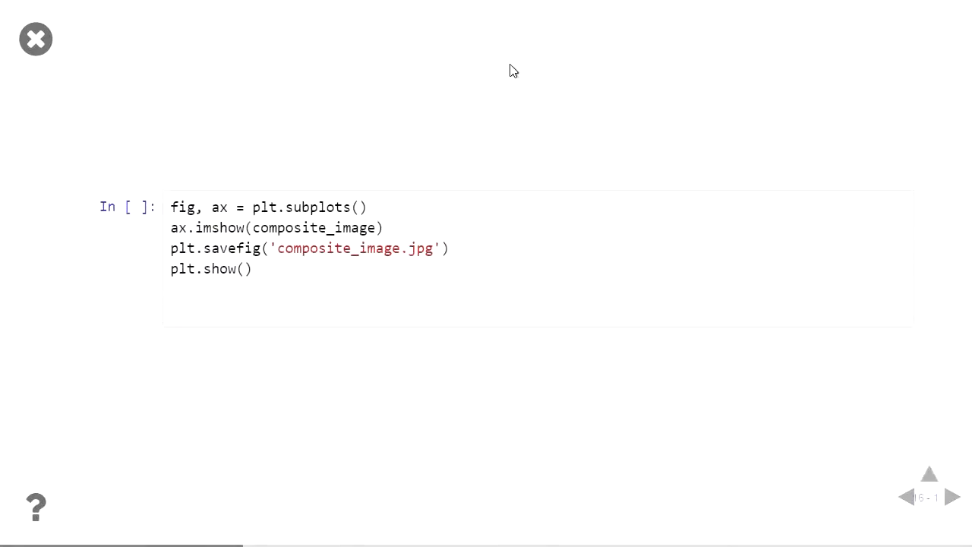
click(953, 497)
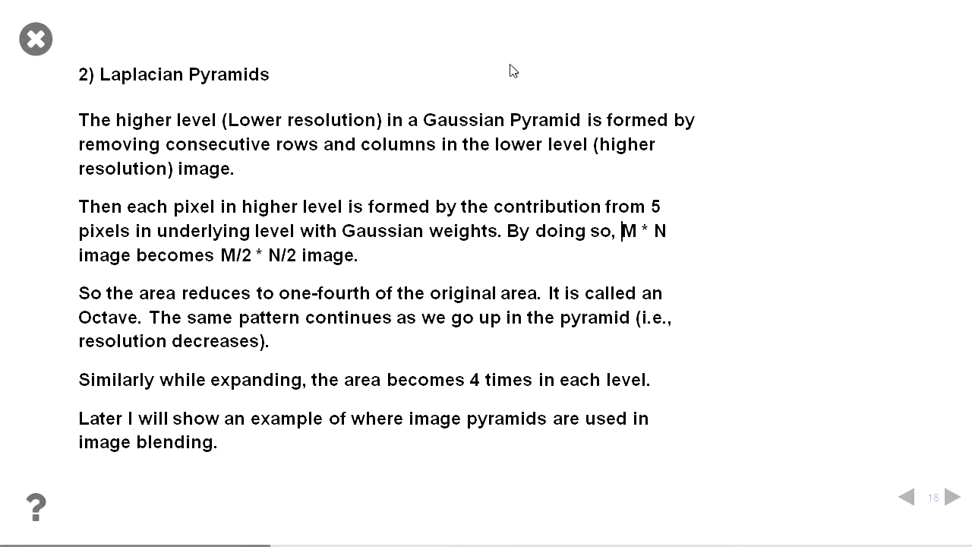
click(951, 497)
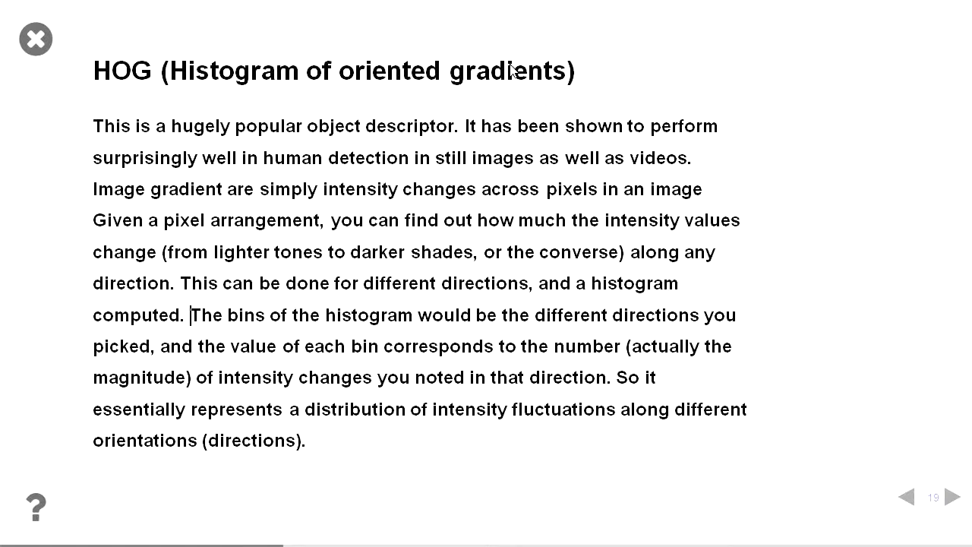
Advance past slide 20's gradient histogram diagram to slide 21, Detecting a face in an image.
click(954, 496)
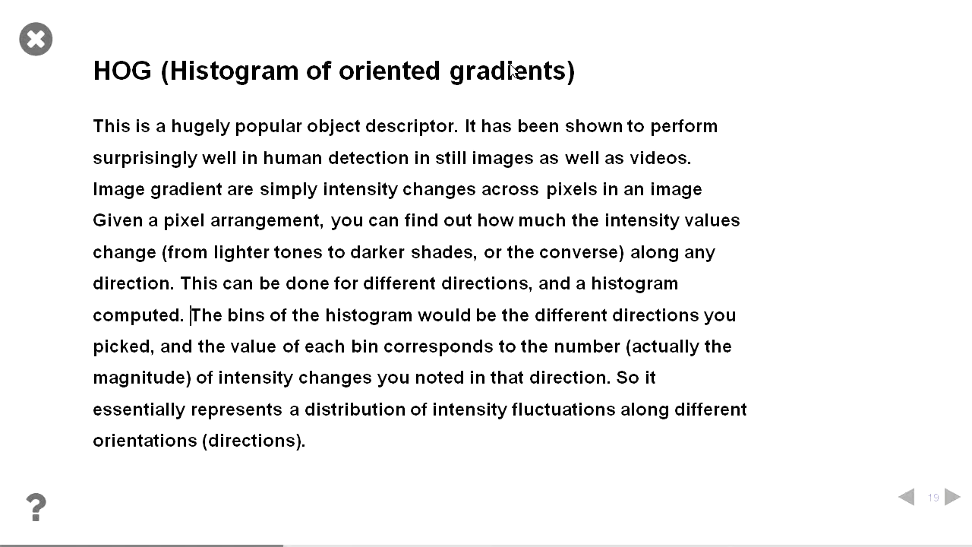
click(954, 496)
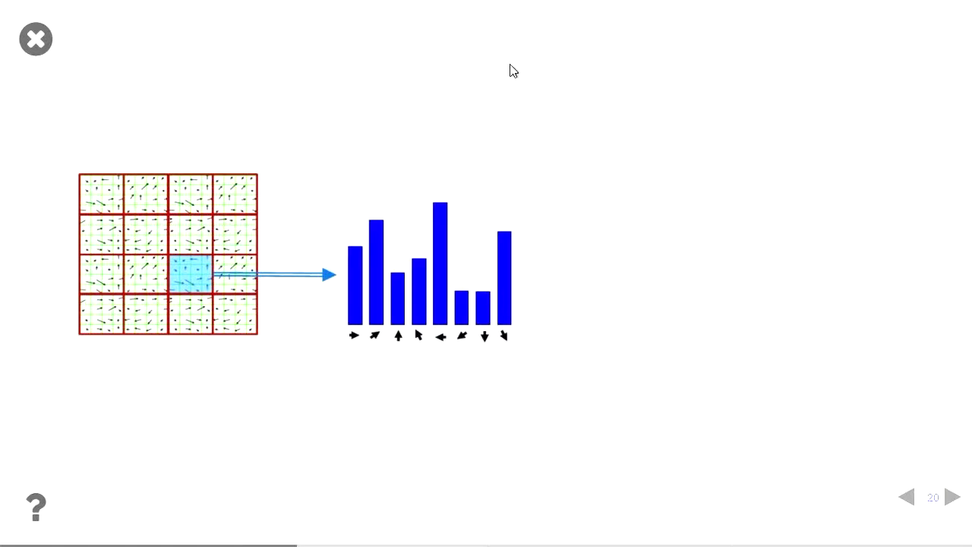
click(953, 496)
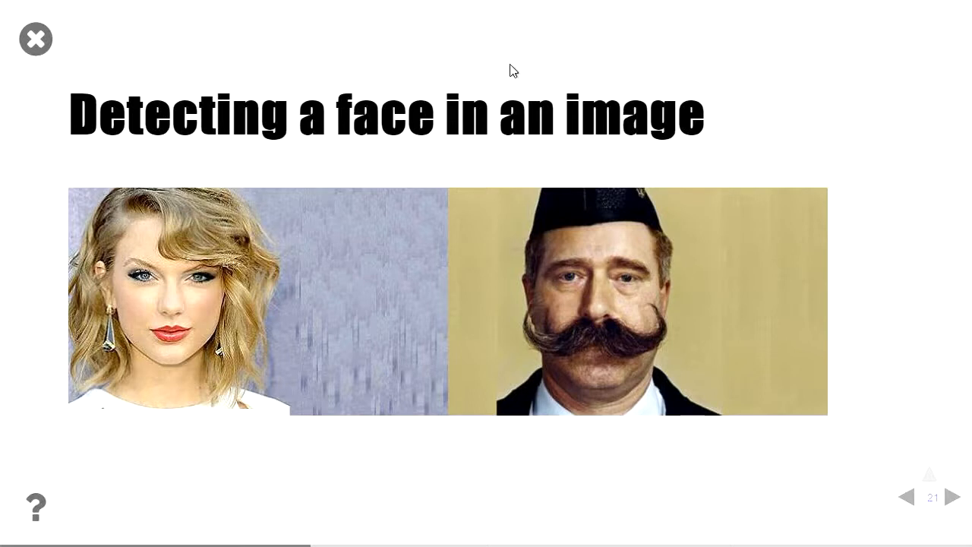
Show slide 22 on edge detection with Sobel and Canny.
click(952, 497)
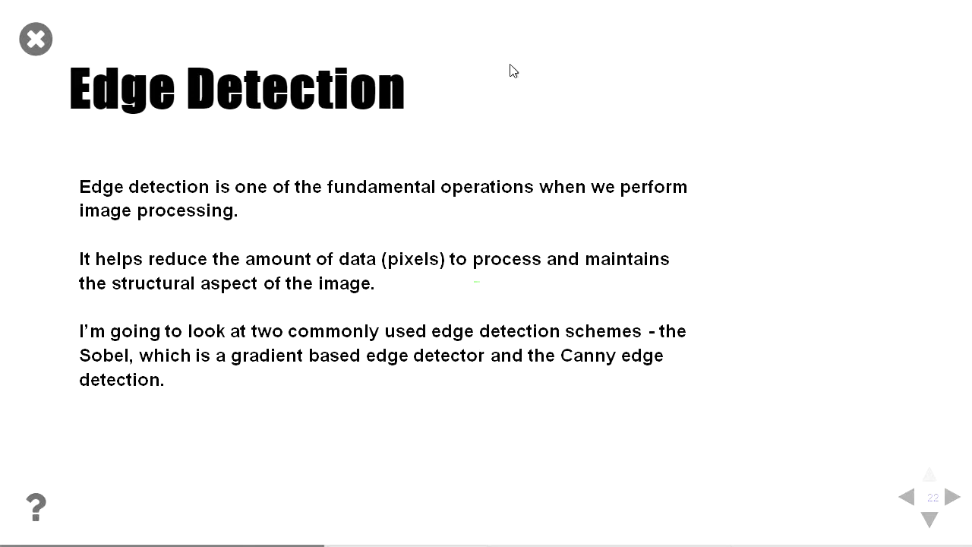
Show the edge detection criteria and Canny sub-slides, then slide 23's image-loading code.
click(952, 496)
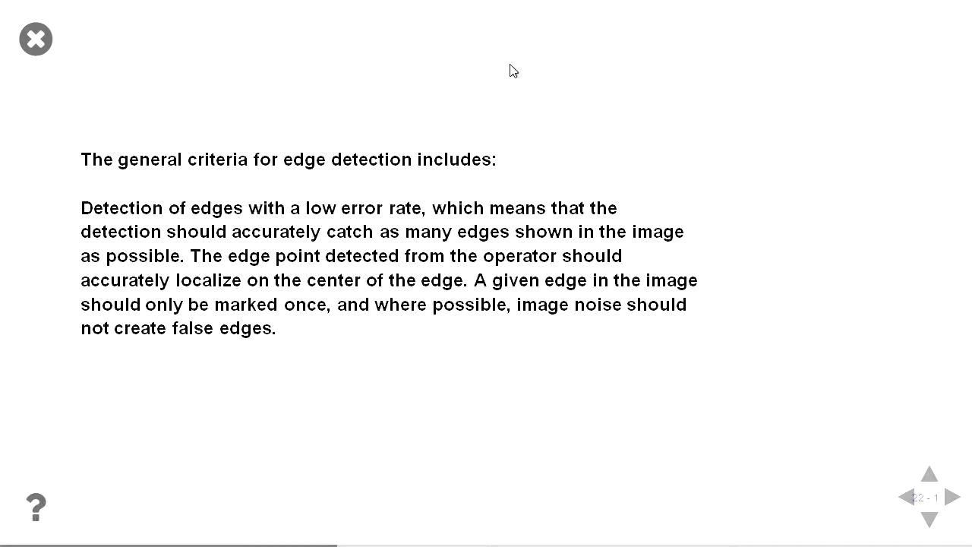
click(948, 497)
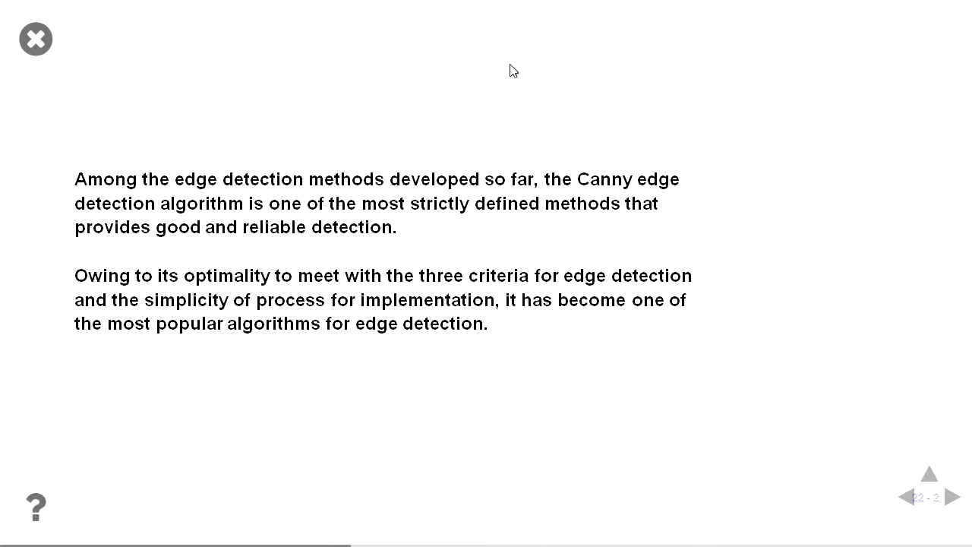
click(953, 497)
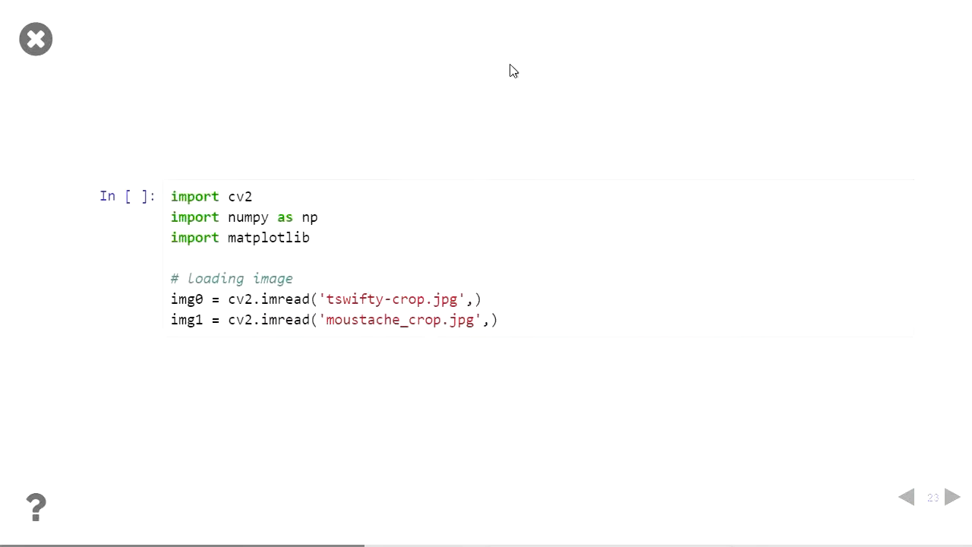
Scroll slide 24's grayscale, Canny and Sobel code, then advance toward Detecting Facial Features.
scroll(down, 3)
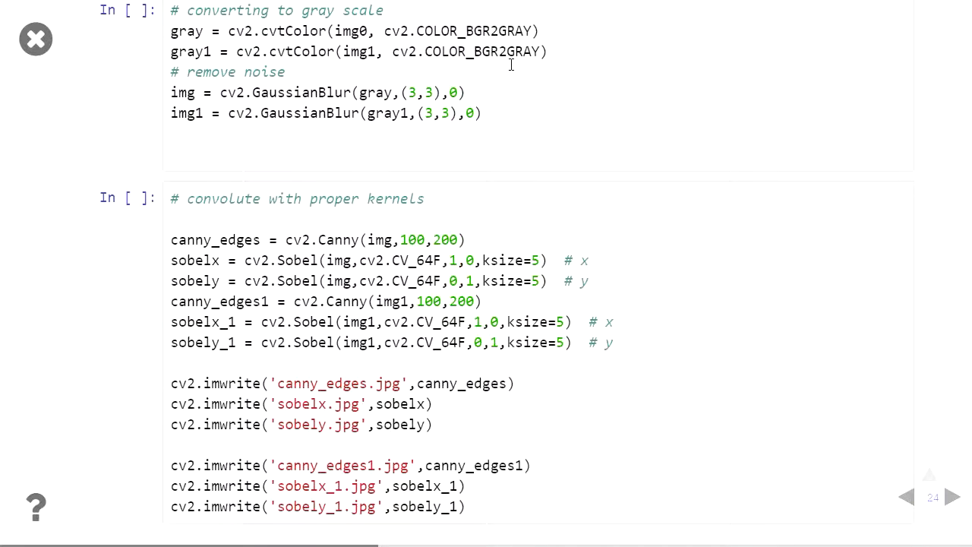
click(953, 497)
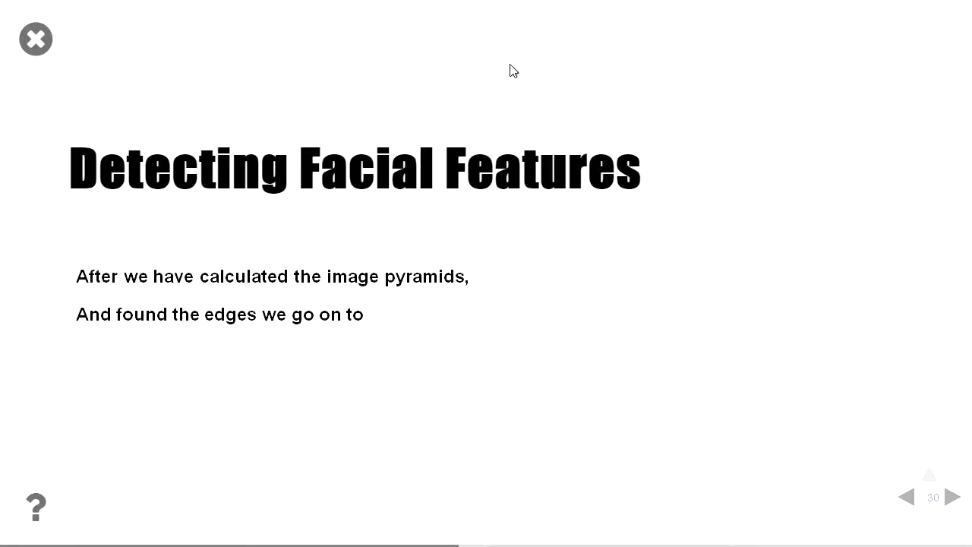
Advance past the Dlib setup, landmark annotation code and annotated faces to slide 35.
click(953, 497)
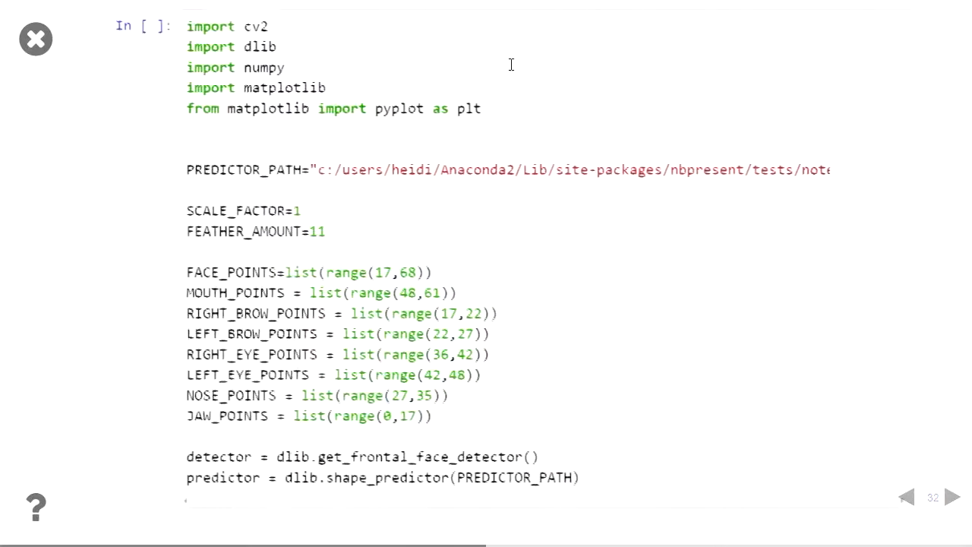
click(952, 497)
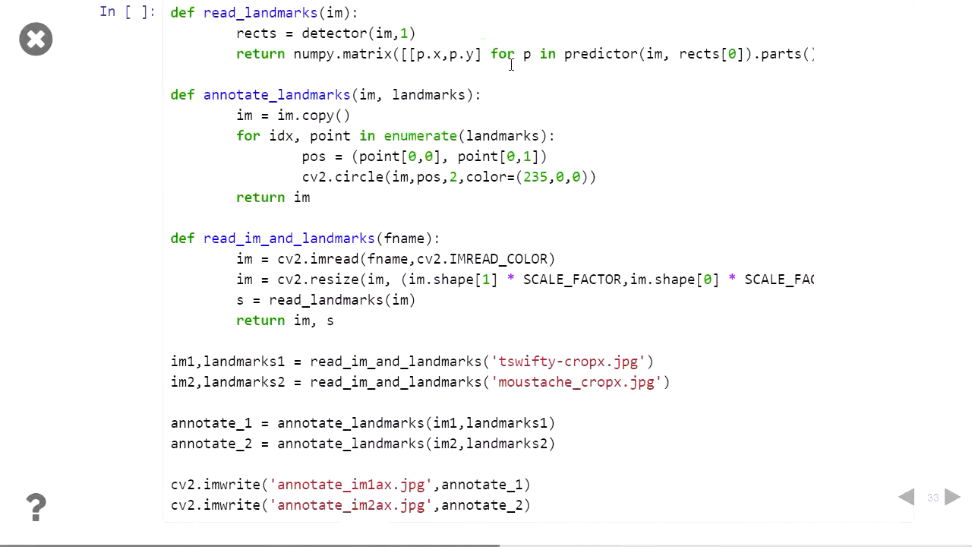
click(952, 497)
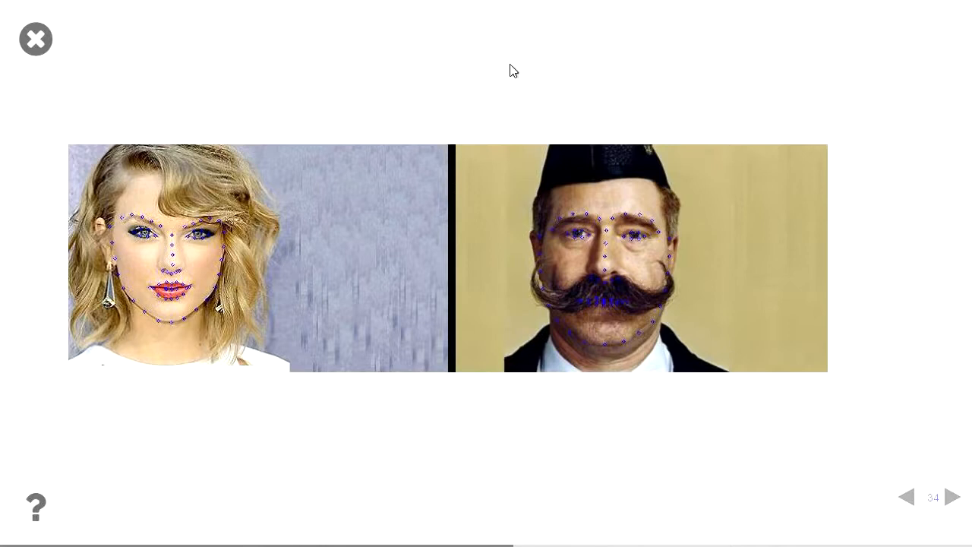
click(952, 497)
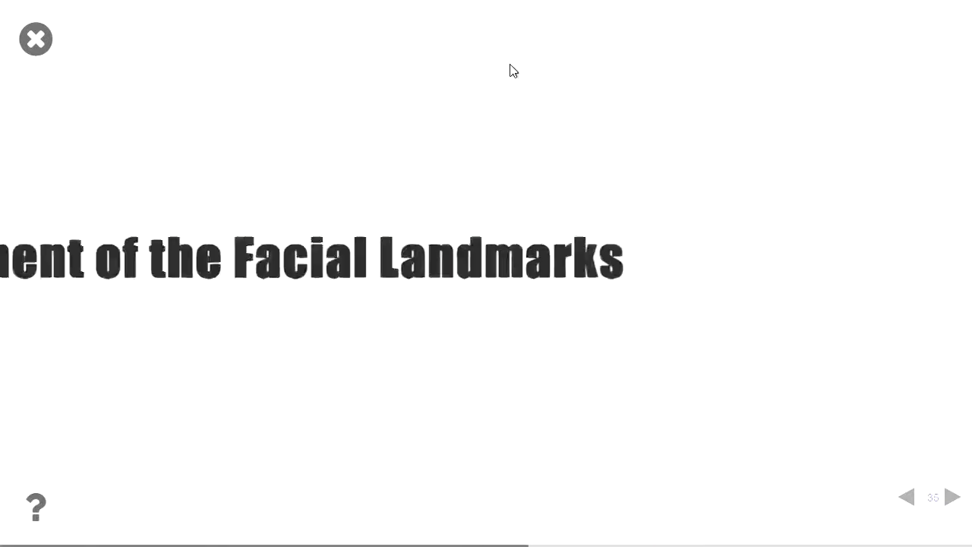
Advance through Delaunay triangulation, apple–orange blend and Laplacian pyramid slides to slide 48.
click(952, 497)
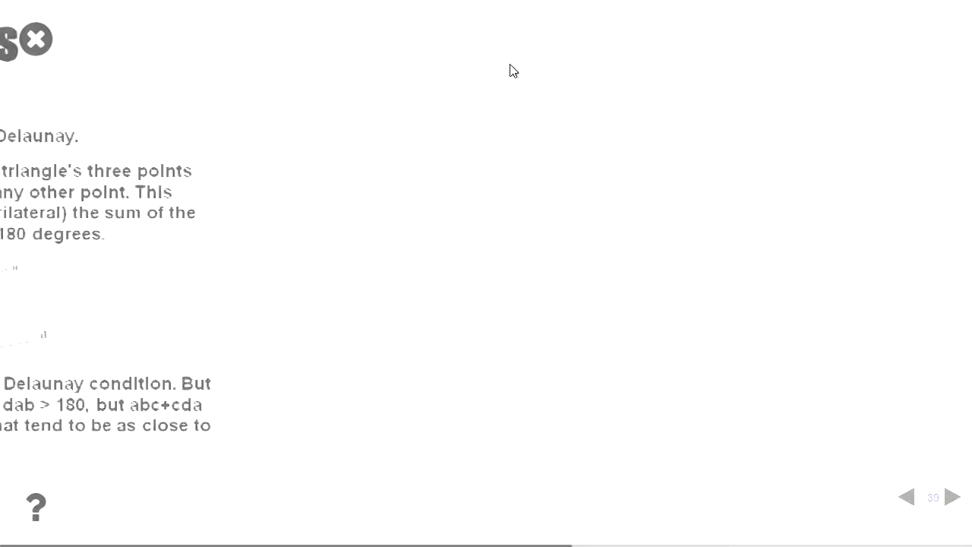
click(953, 496)
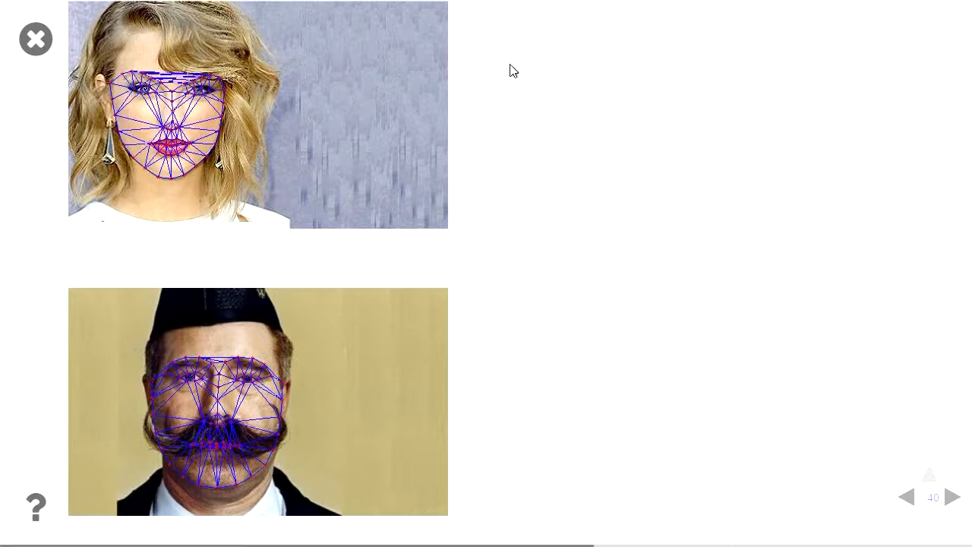
click(954, 497)
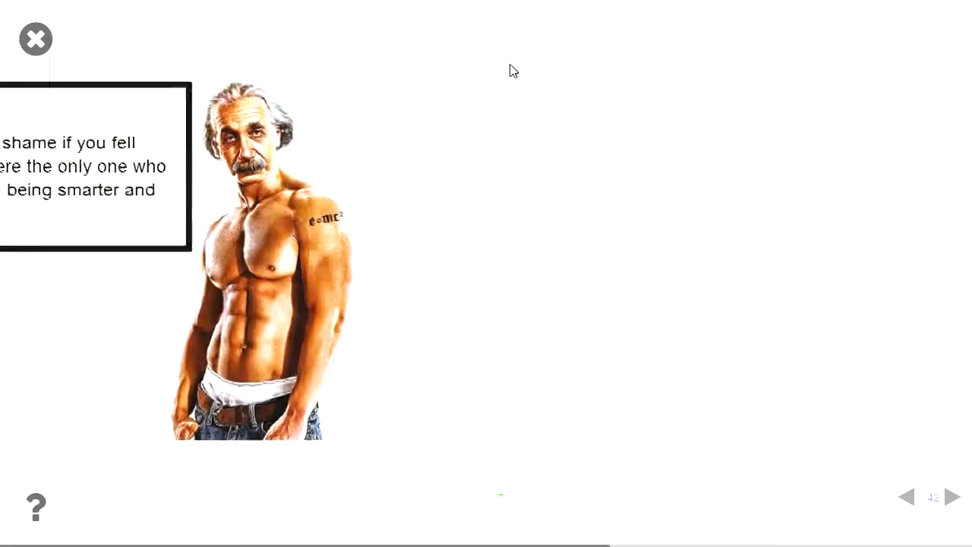
click(952, 497)
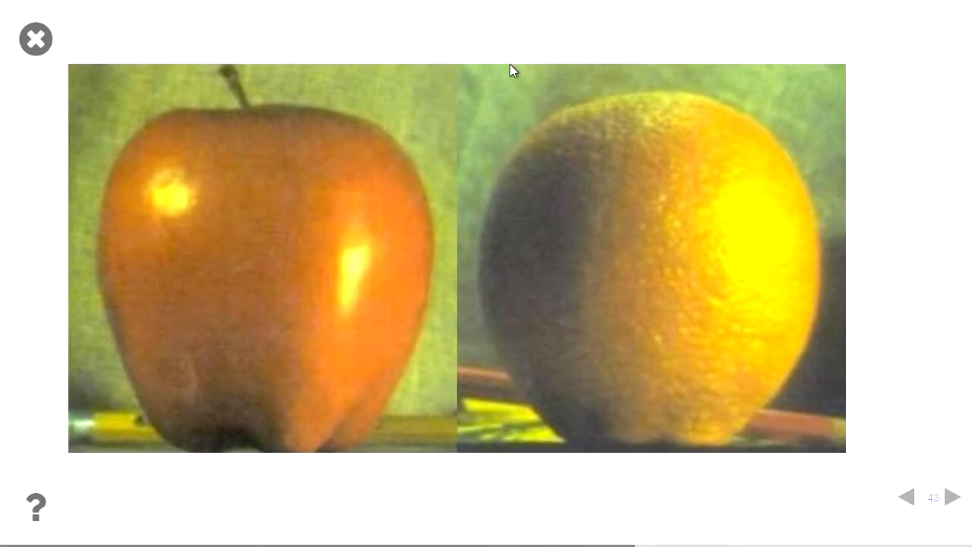
click(954, 497)
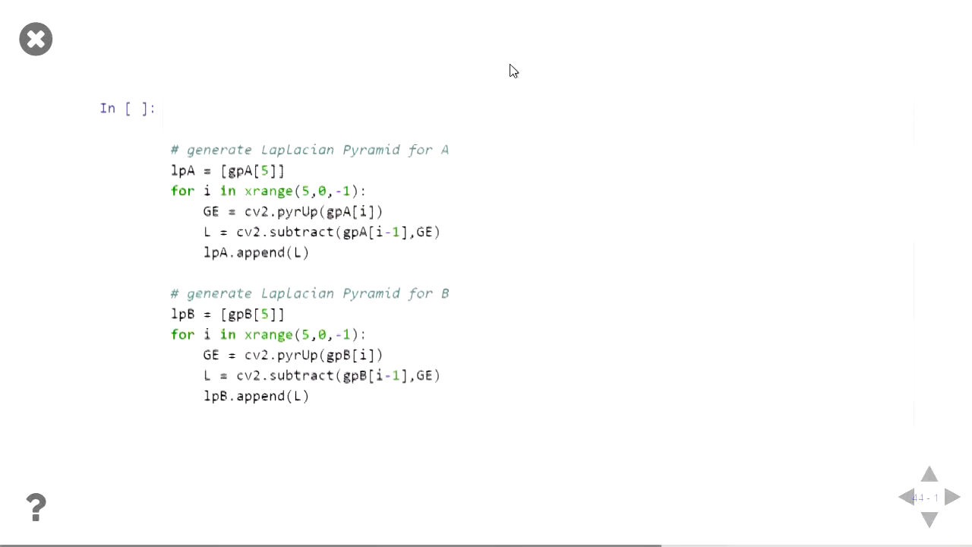
click(953, 496)
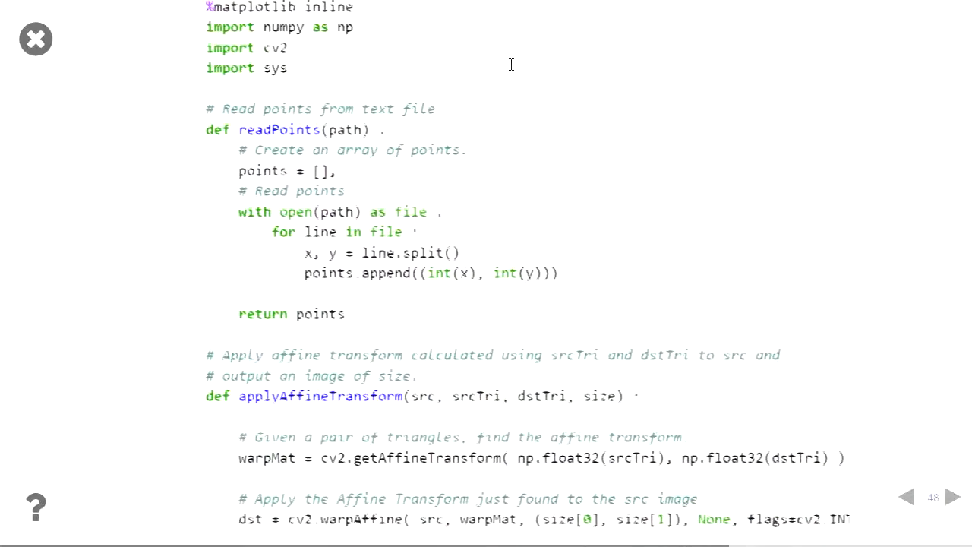
Advance past the slide 50 moustache-swapped face result to slide 51 on object classifiers.
click(954, 497)
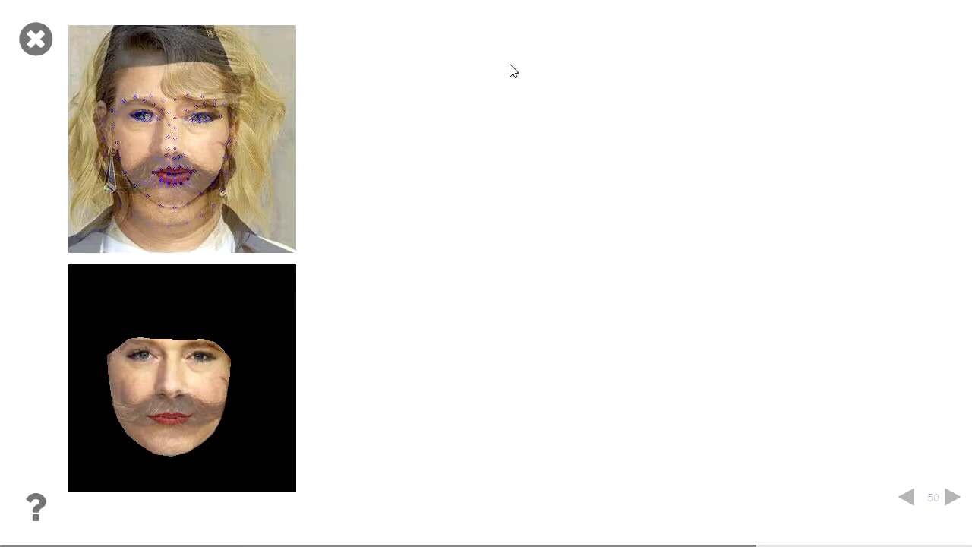
click(952, 497)
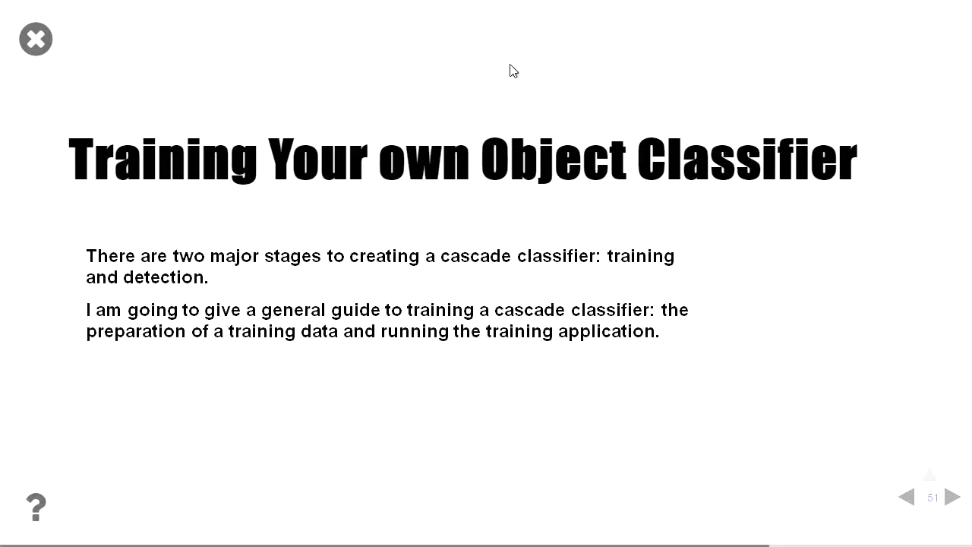
Step through negative samples and moustache photo sub-slides 55-1 to 55-4 to slide 56.
click(951, 497)
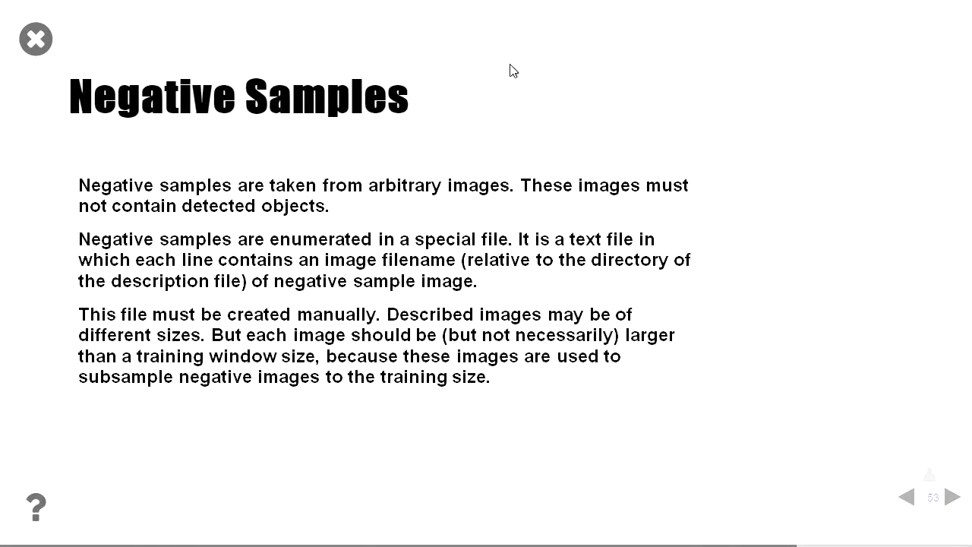
click(952, 495)
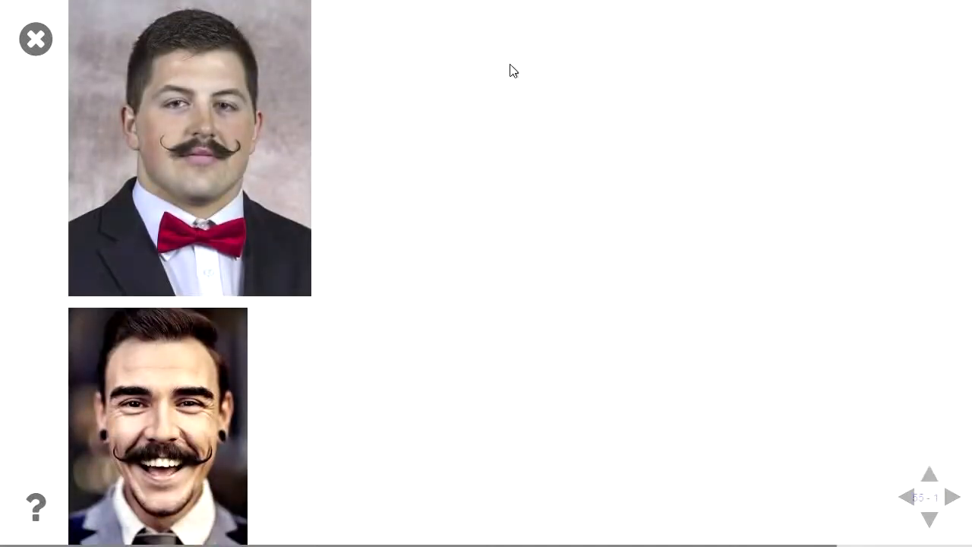
click(955, 497)
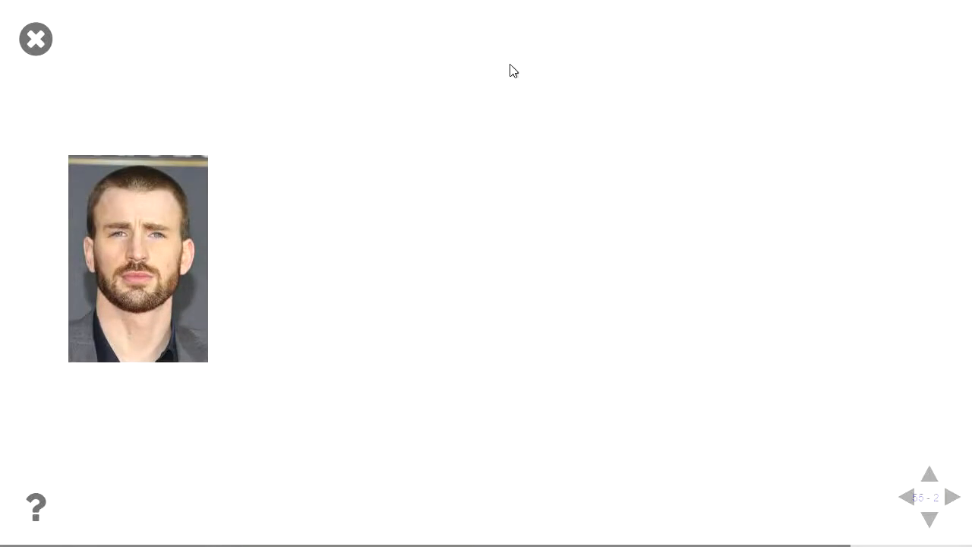
click(955, 497)
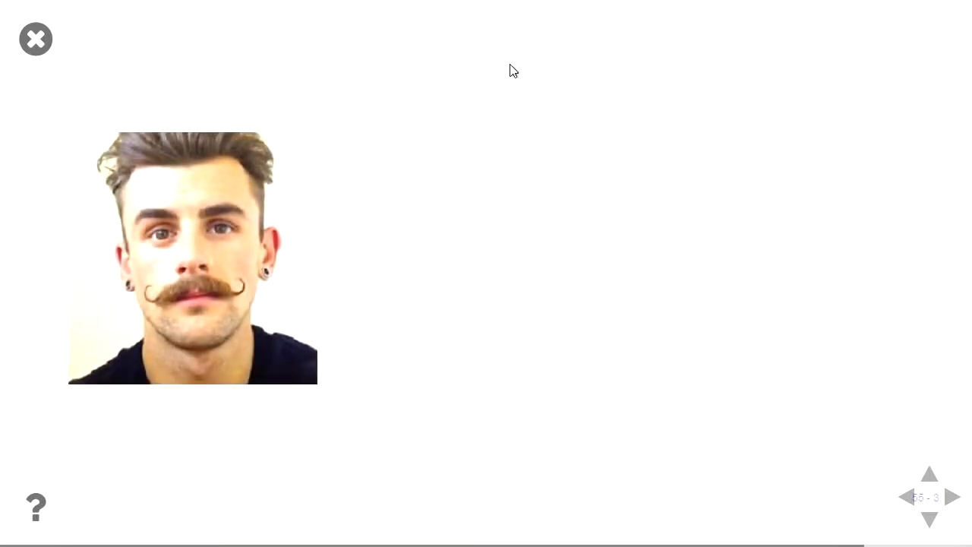
click(955, 497)
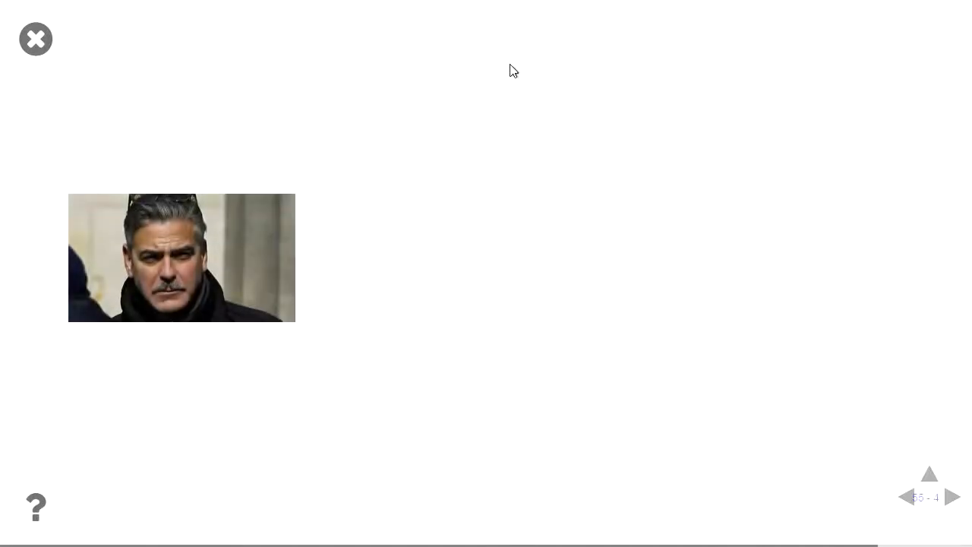
click(953, 496)
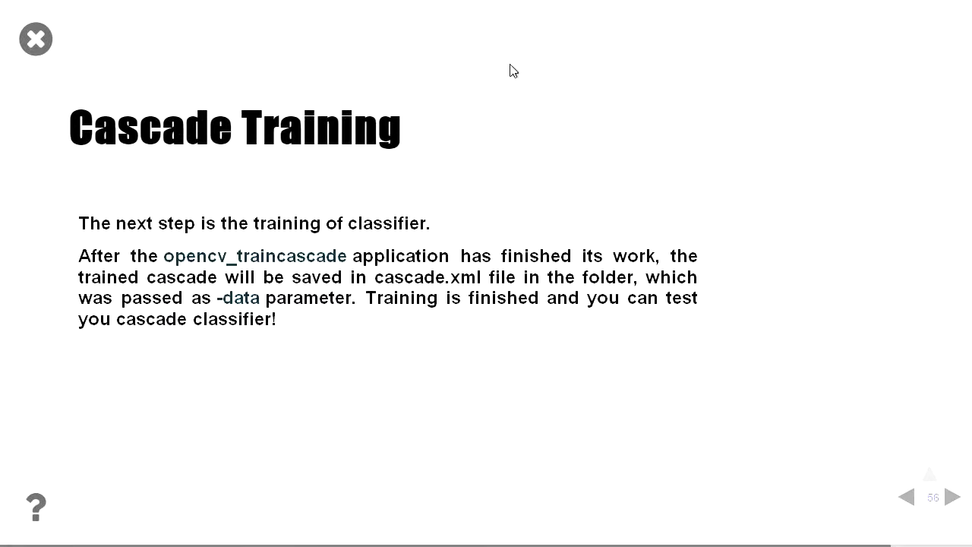
Advance past the Transposing Moustaches title and code to slide 59's moustached Taylor Swift.
click(951, 496)
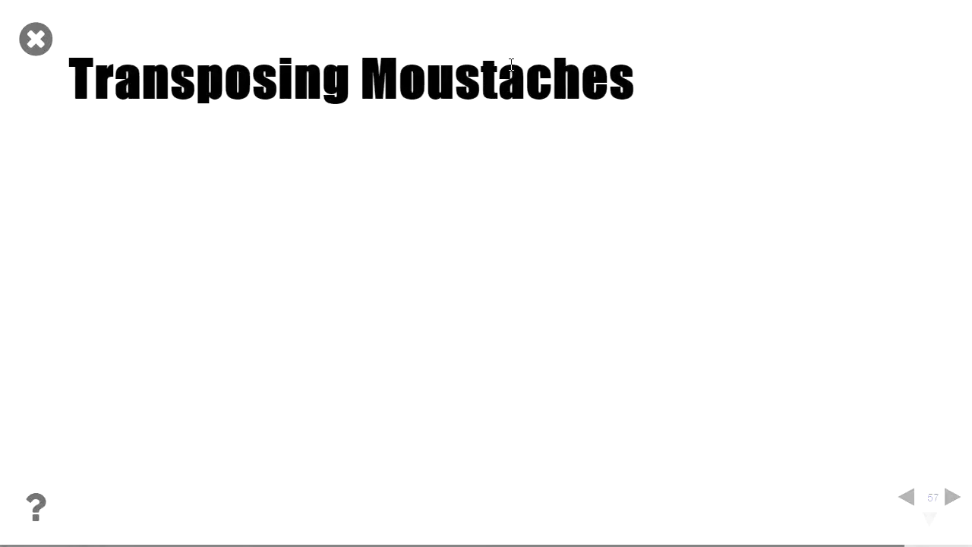
click(951, 496)
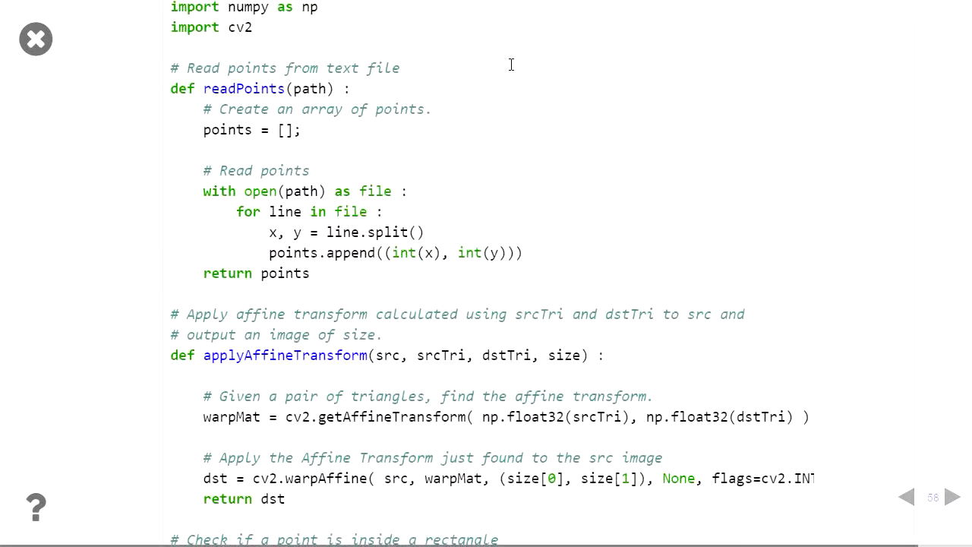
click(953, 497)
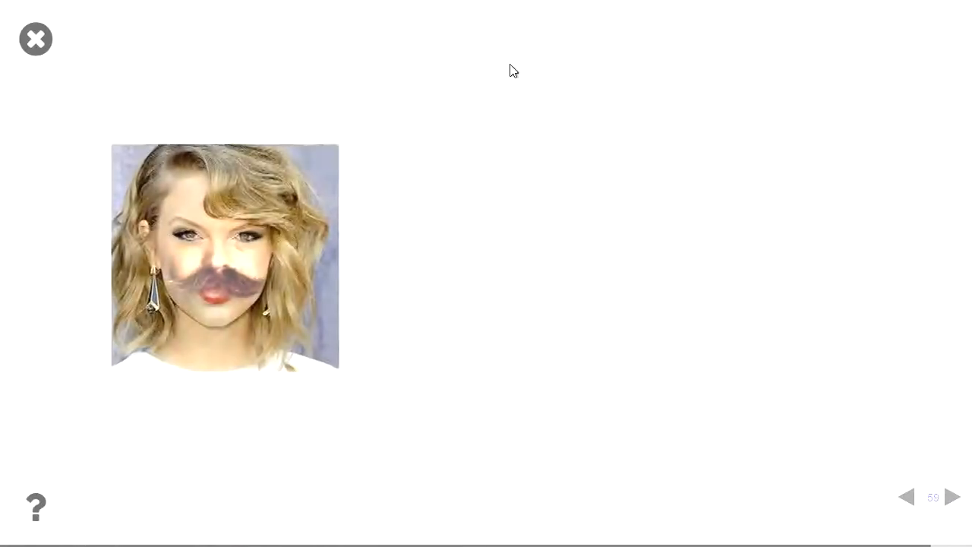